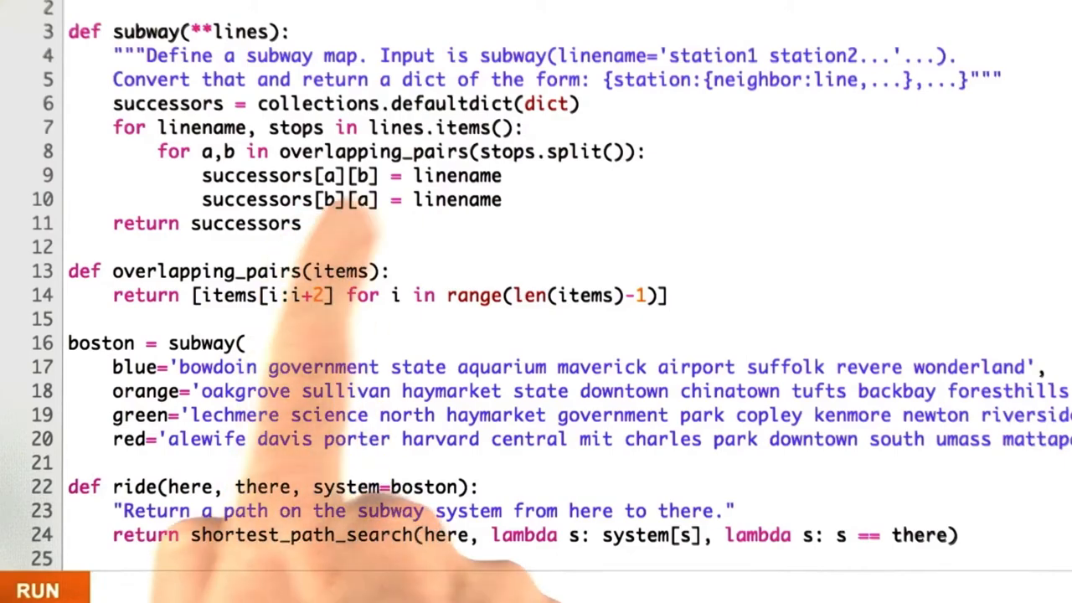
type("import collections")
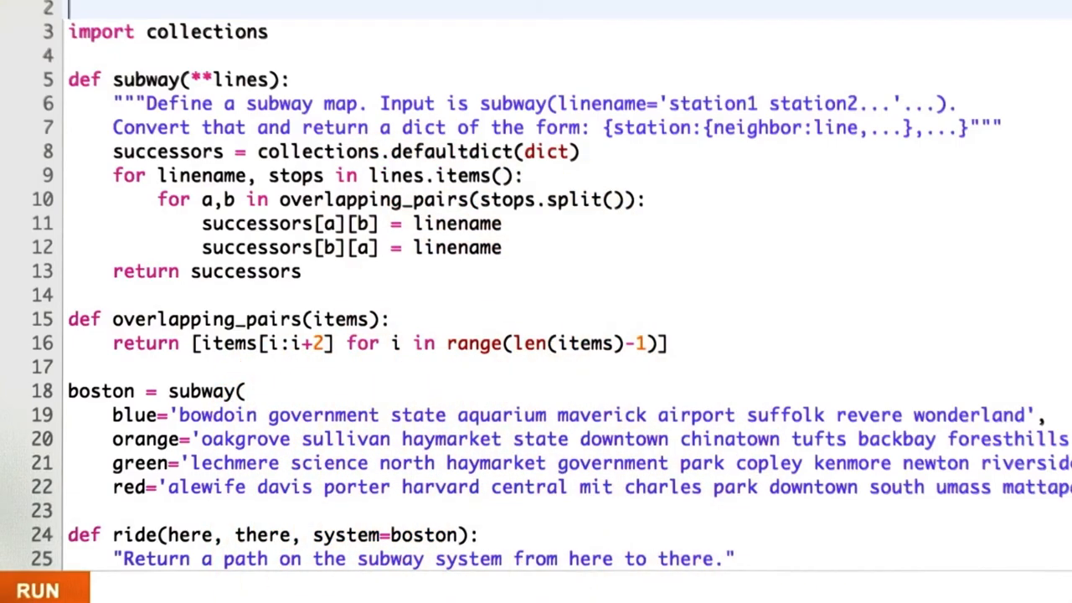
scroll("down", 3)
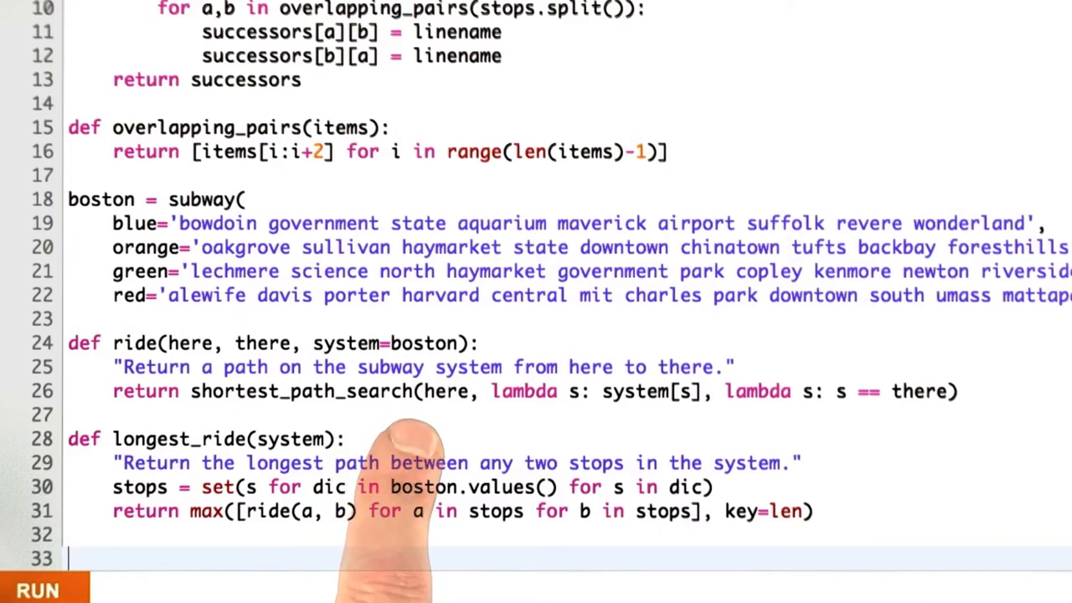
mouse_move(410, 469)
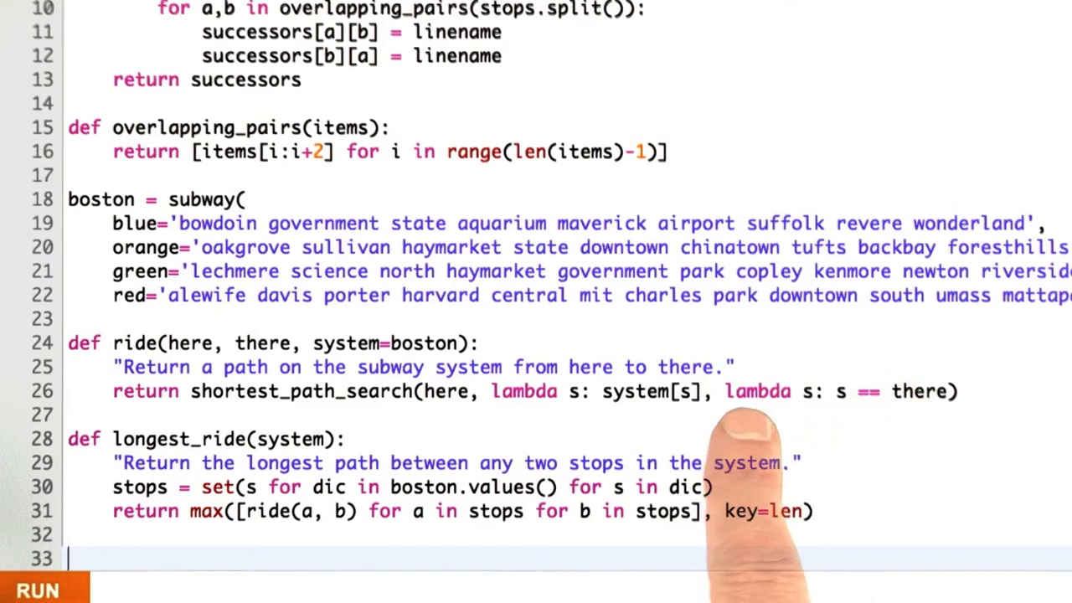
mouse_move(796, 461)
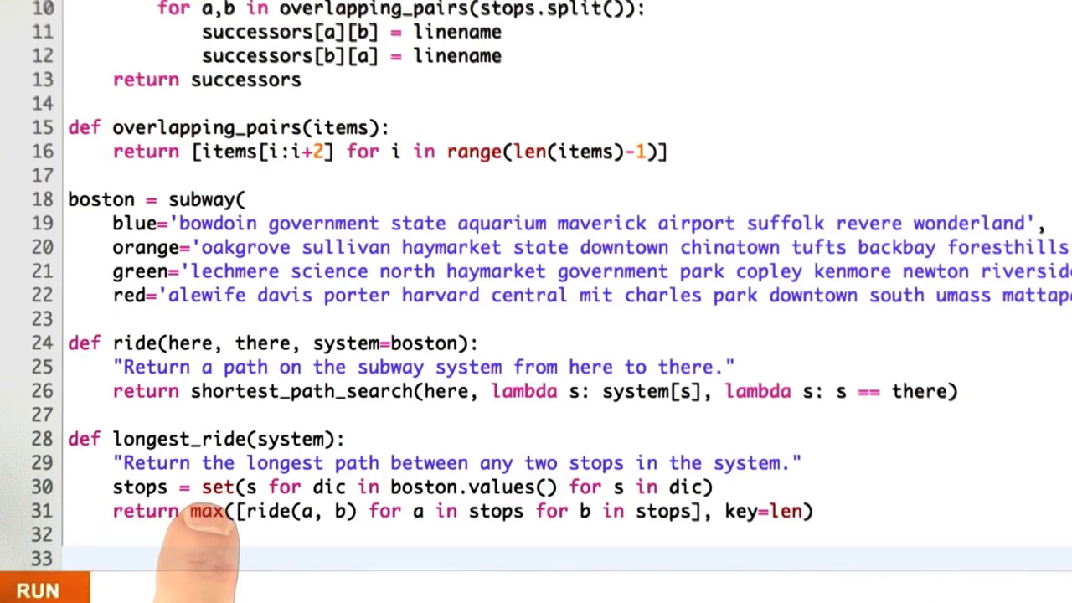
mouse_move(569, 419)
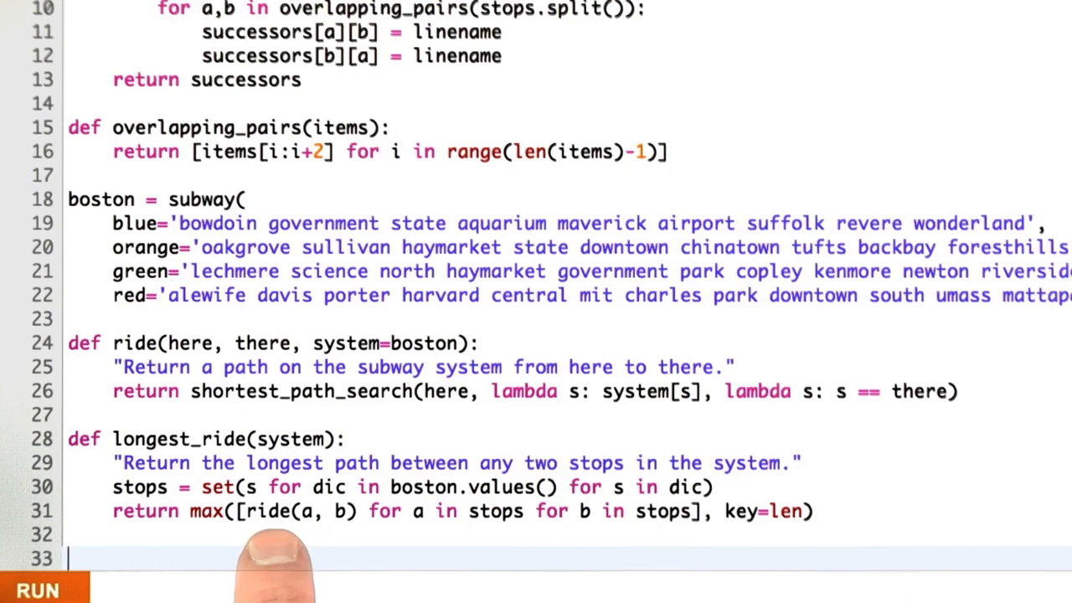
mouse_move(301, 553)
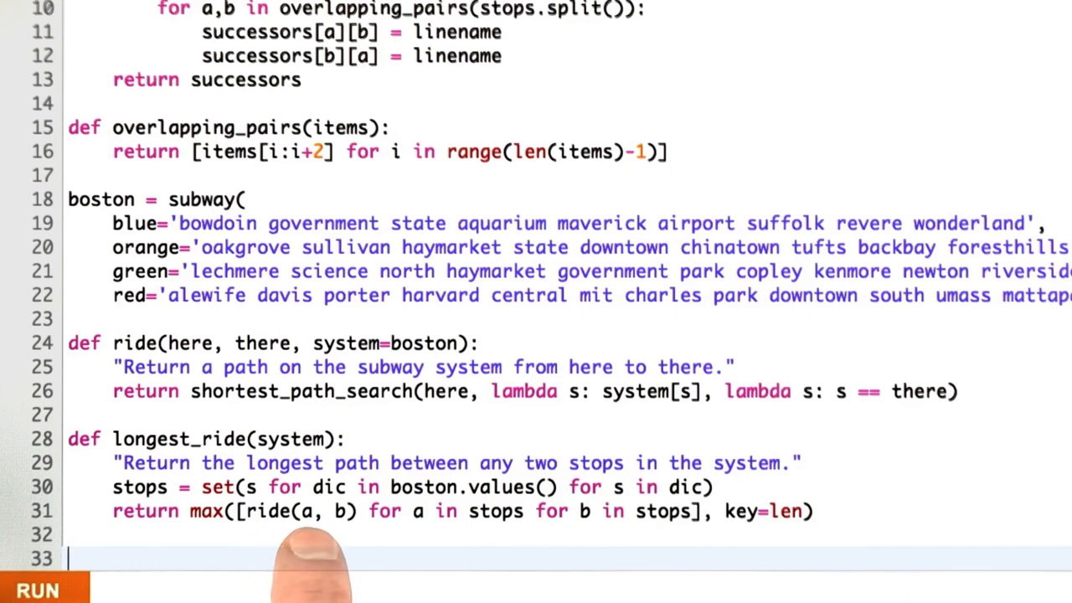